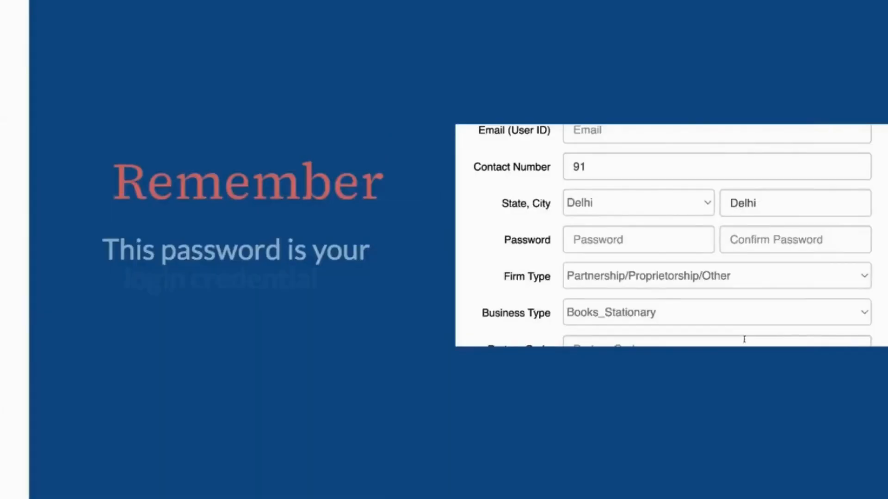
Step: Enter a password in the registration form's Password field
text(•••)
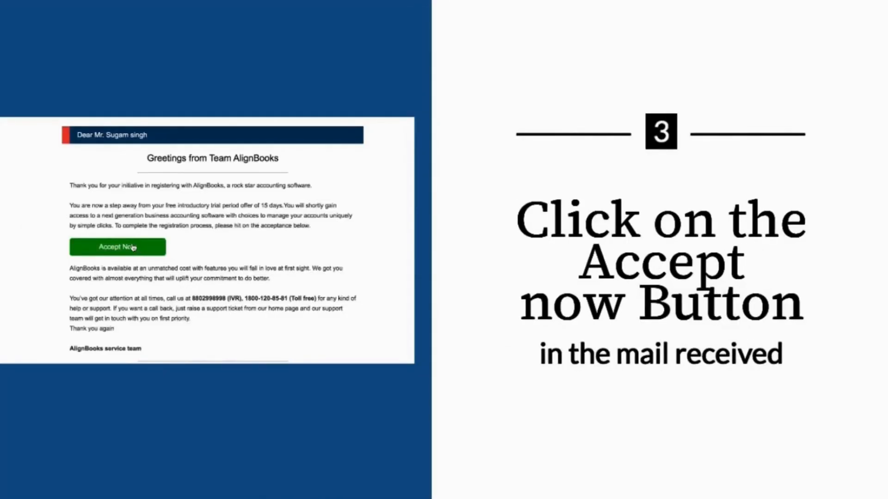
Step: Accept the registration invitation via Accept Now in the welcome email
click(116, 247)
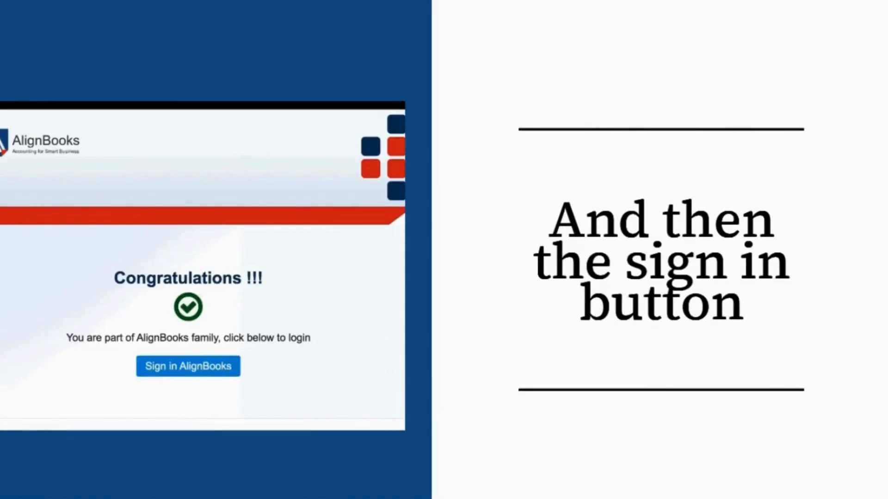
Step: Go to the AlignBooks login page and fill in the user ID 'here'
click(188, 366)
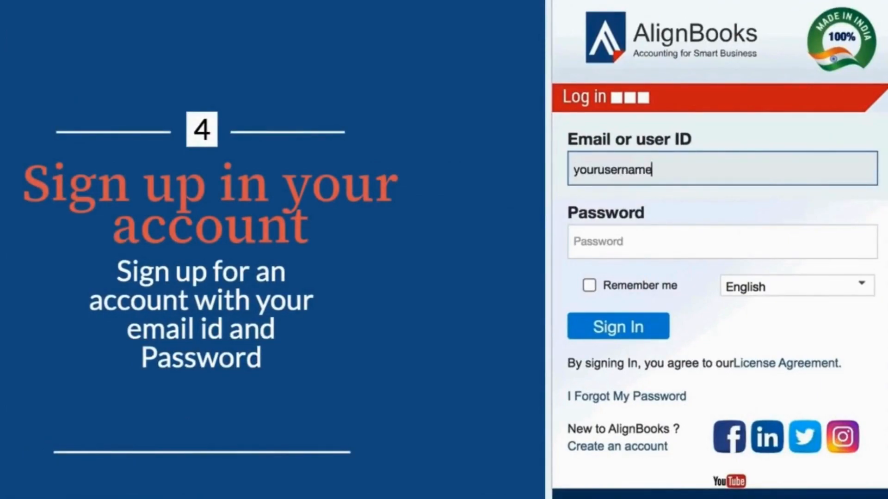
text(here)
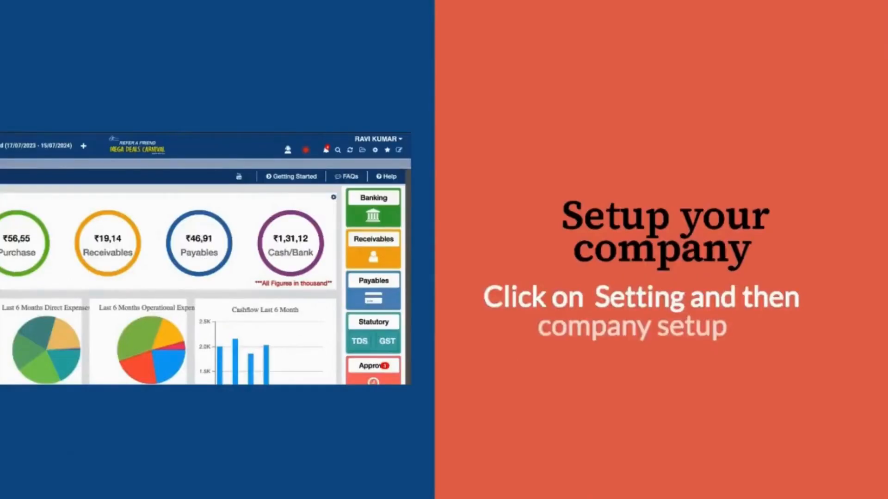
Step: In Settings > Company Setup, fill the Basic Name field with 'Name Here'
click(376, 150)
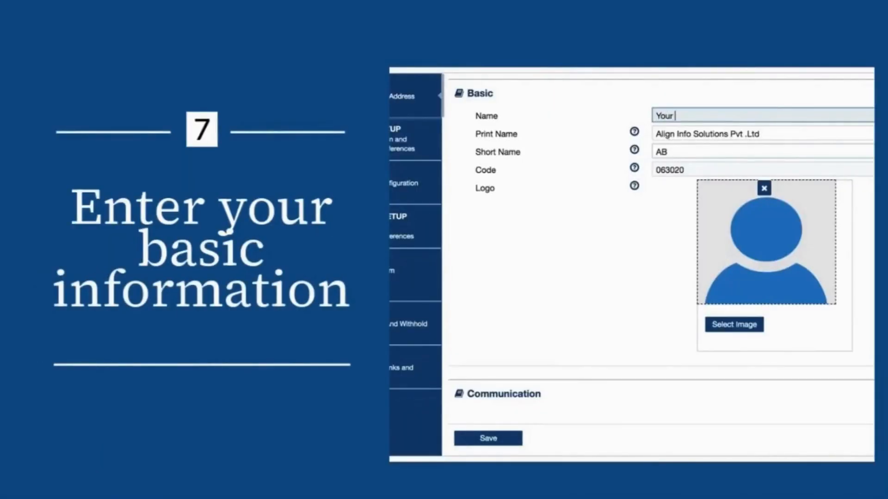
text(Name)
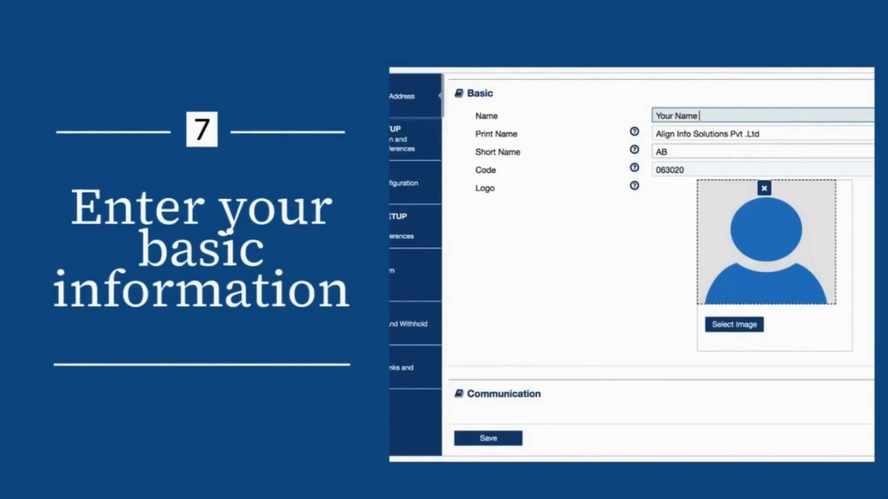
text(Here)
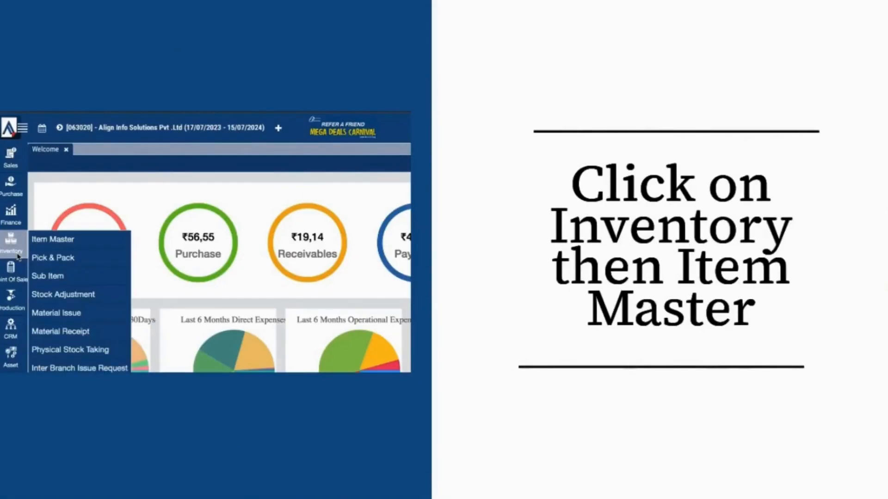
Step: From Inventory > Item Master, start creating a new item
click(51, 239)
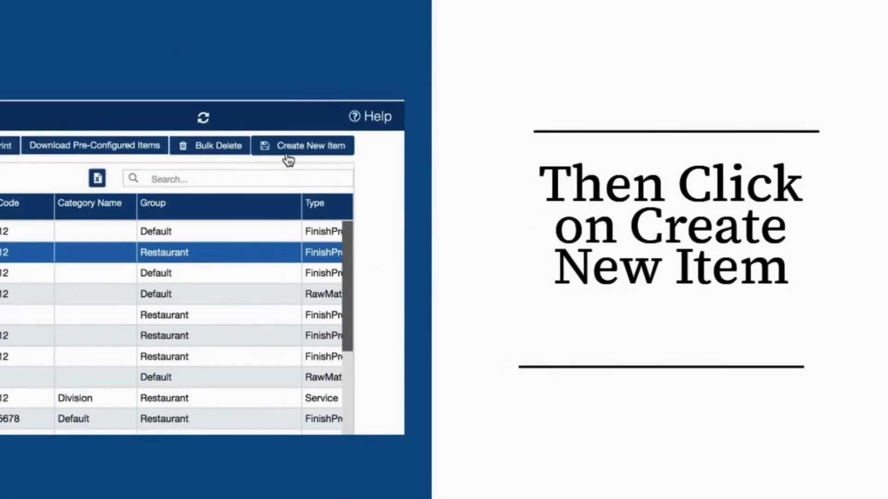
click(311, 145)
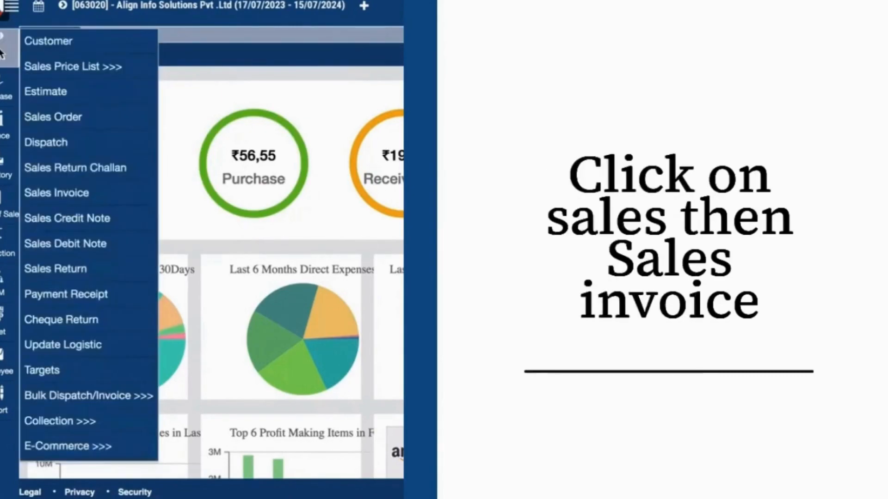
Step: Start a new blank Sales Invoice from the Sales sidebar menu
click(56, 192)
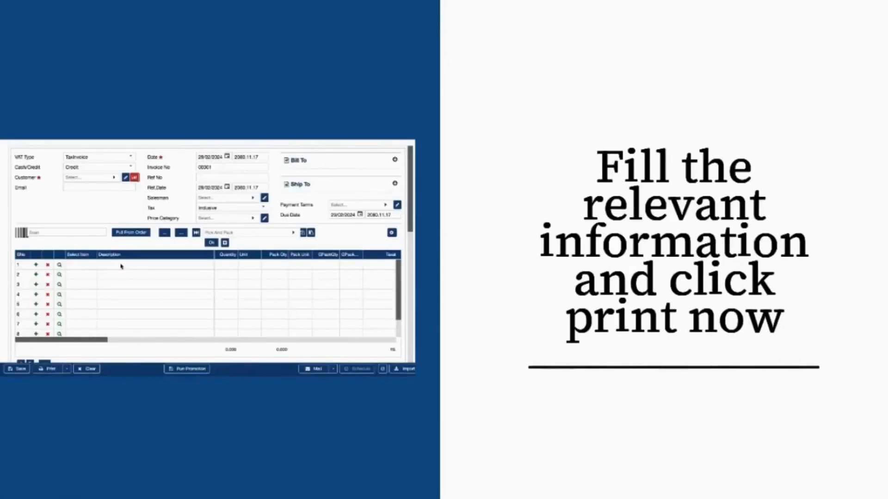